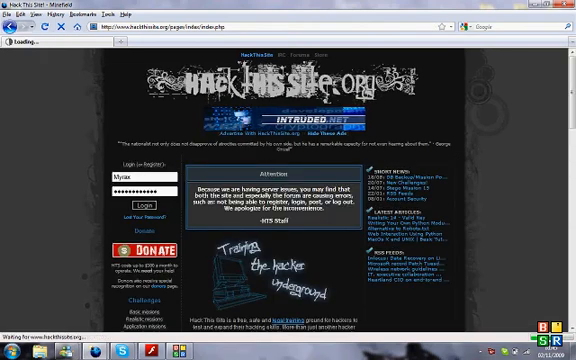
Enter Basic missions, load the Basic 1 level page, and view its HTML source
{"action": "left_click", "coordinate": [160, 206]}
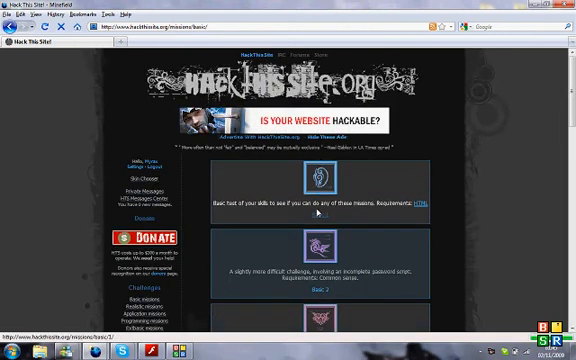
{"action": "left_click", "coordinate": [320, 176]}
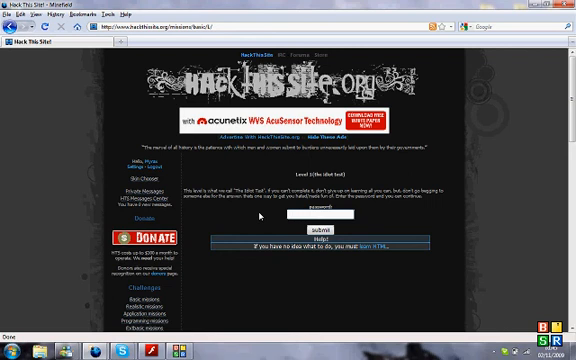
{"action": "key", "text": "ctrl+u"}
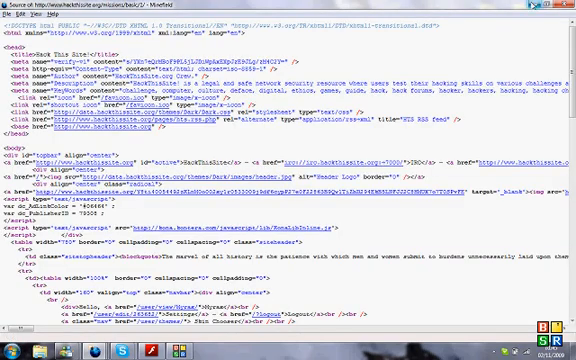
Reopen the page source via View > Page Source and scroll to the HTML comment by the password form
{"action": "left_click", "coordinate": [122, 20]}
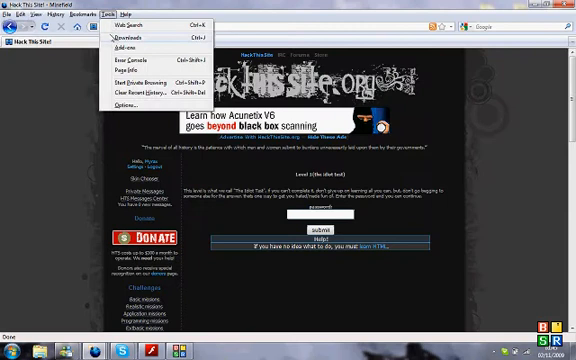
{"action": "left_click", "coordinate": [38, 14]}
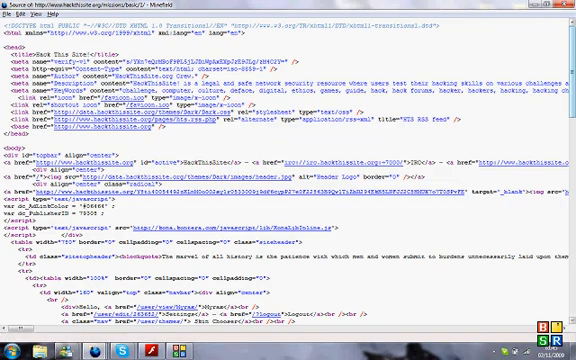
{"action": "scroll", "scroll_direction": "down", "scroll_amount": 3}
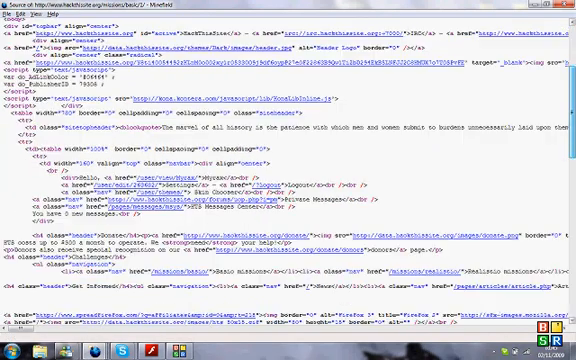
{"action": "key", "text": "ctrl+f"}
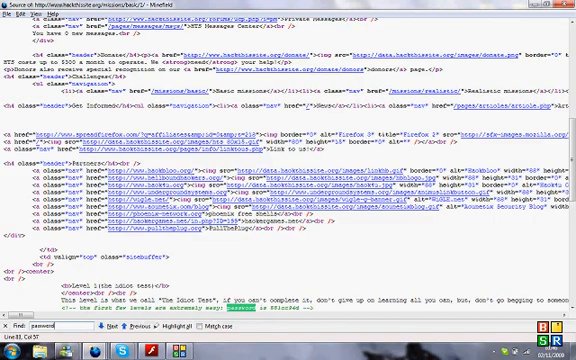
{"action": "scroll", "scroll_direction": "down", "scroll_amount": 3}
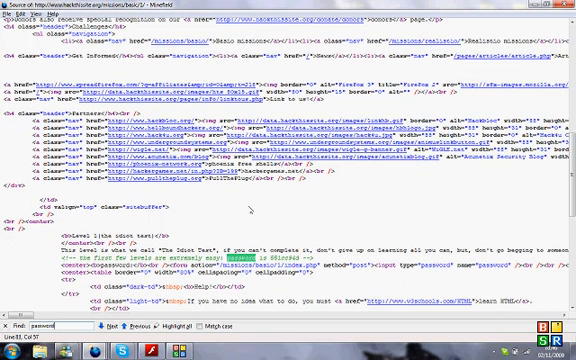